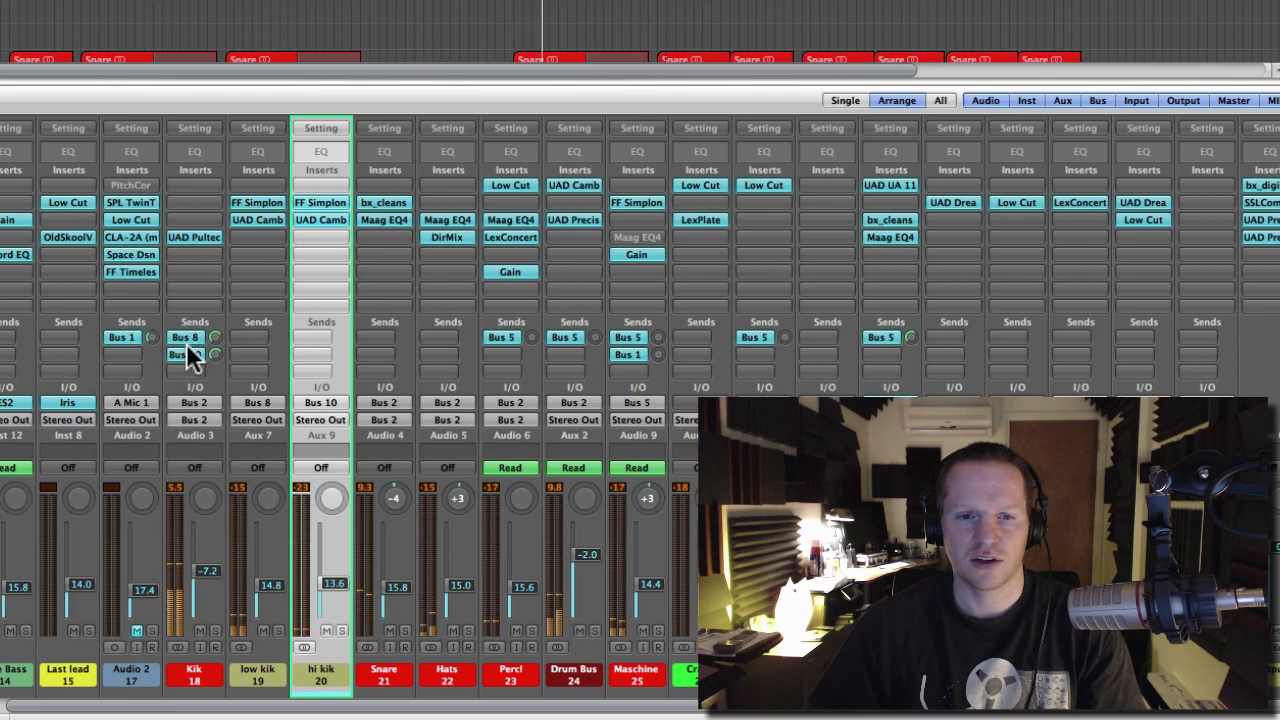
Step: Open the FF Simplon filter insert on the 'New kik' aux channel strip
left_click(264, 672)
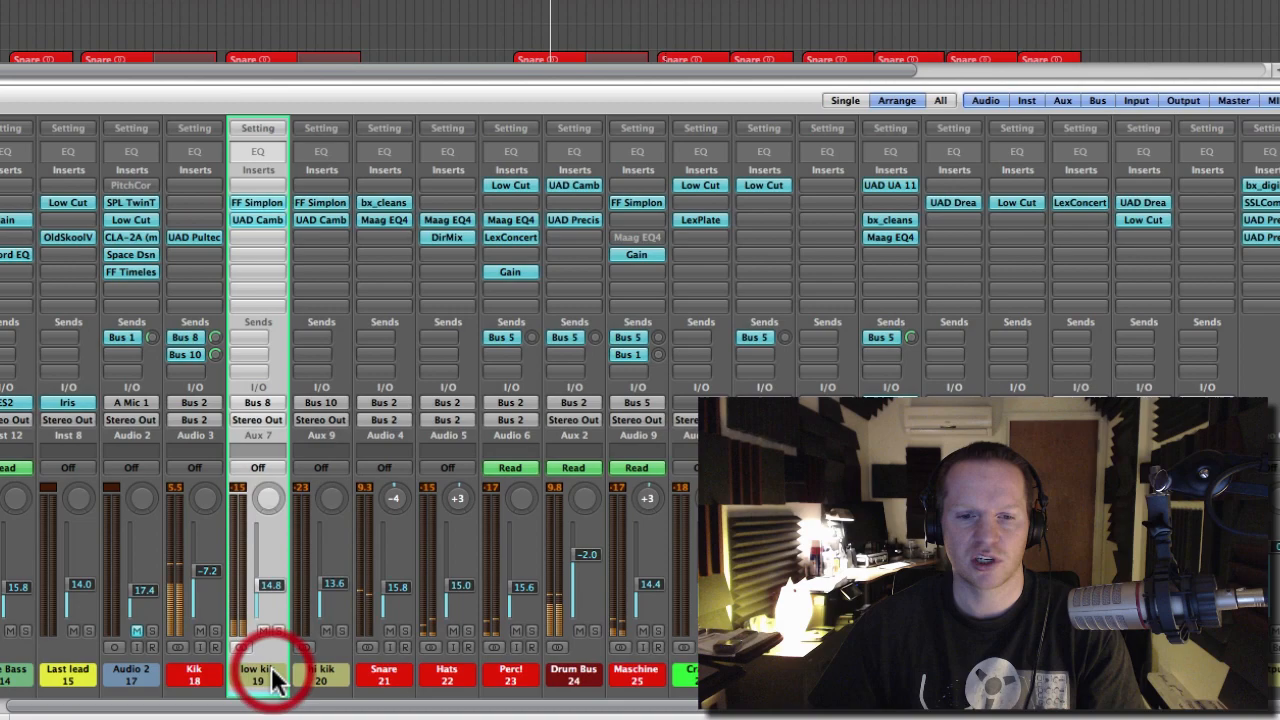
left_click(320, 672)
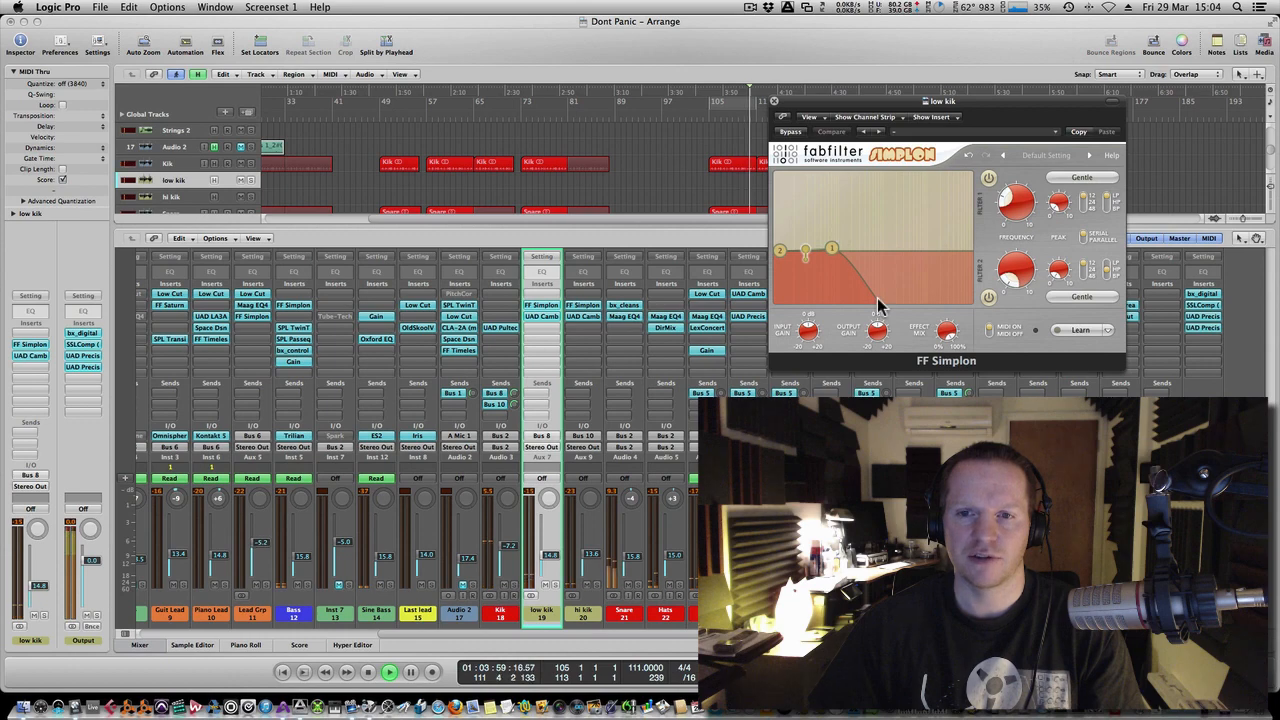
Step: Move the Simplon window to the top-left corner so the arrange tracks stay visible
left_click(542, 316)
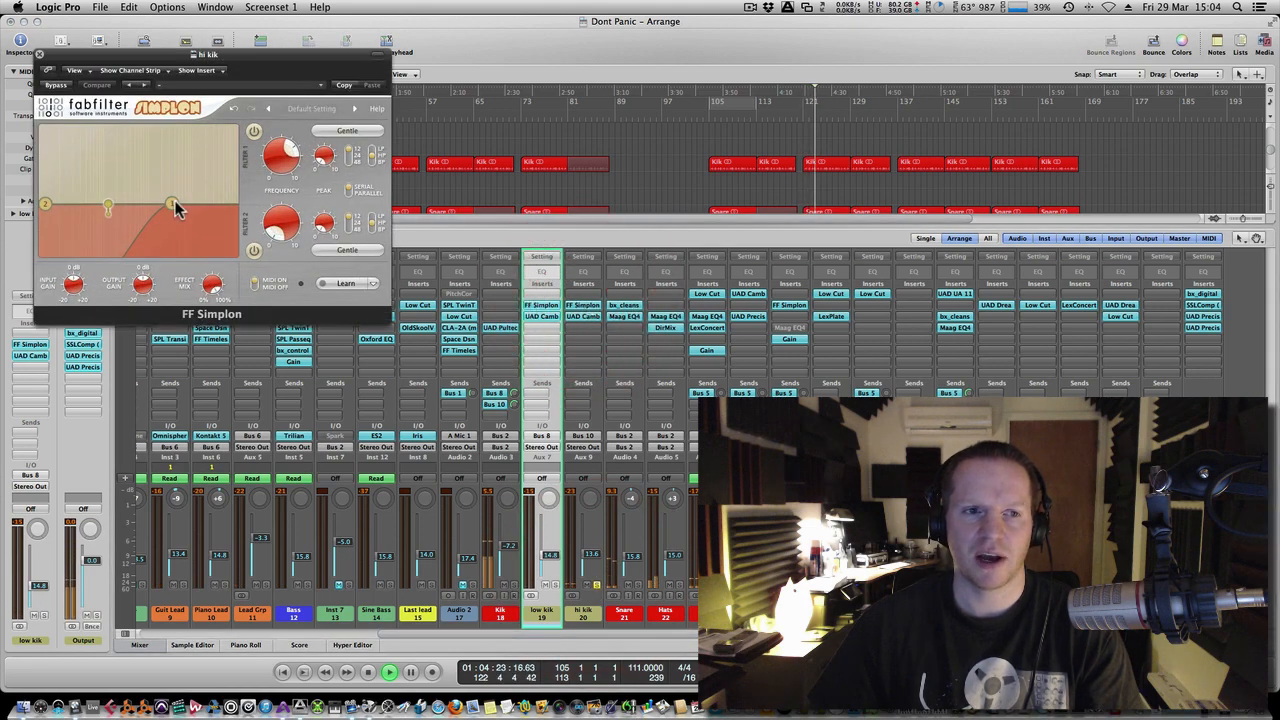
Step: Lower the Simplon filter's cutoff frequency slightly and close the plug-in window
left_click_drag(172, 204, 136, 204)
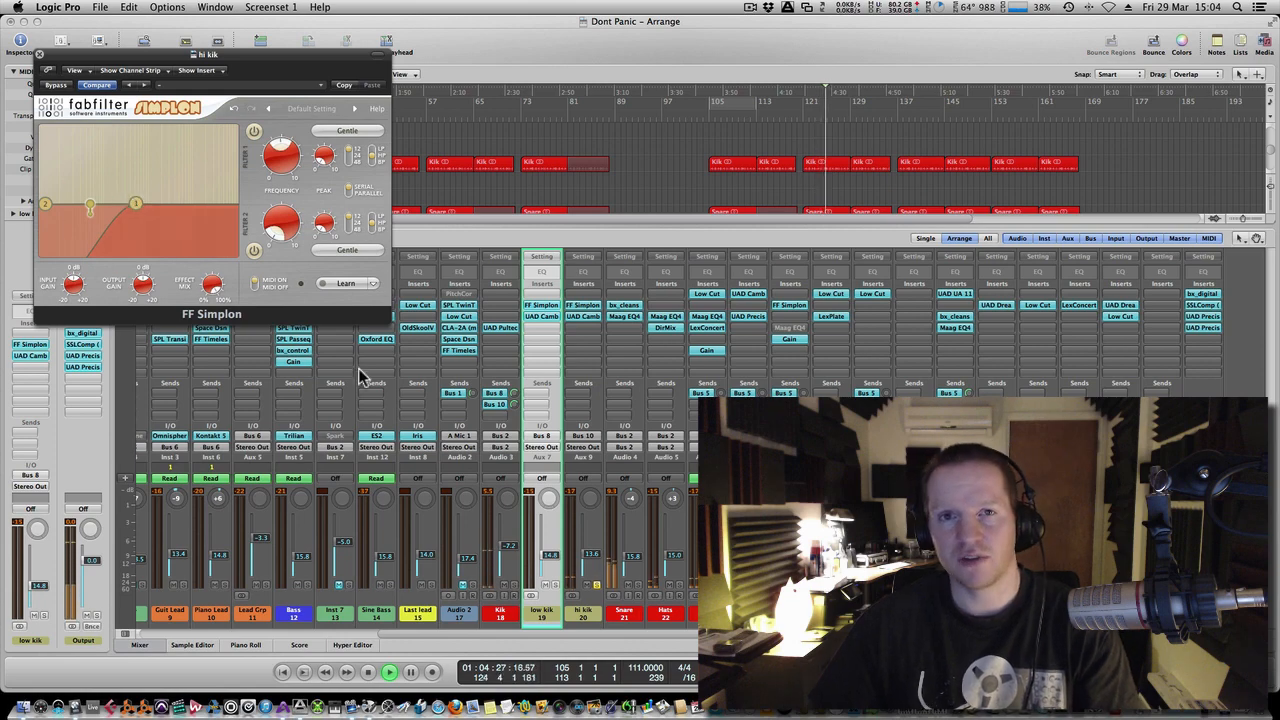
left_click(44, 56)
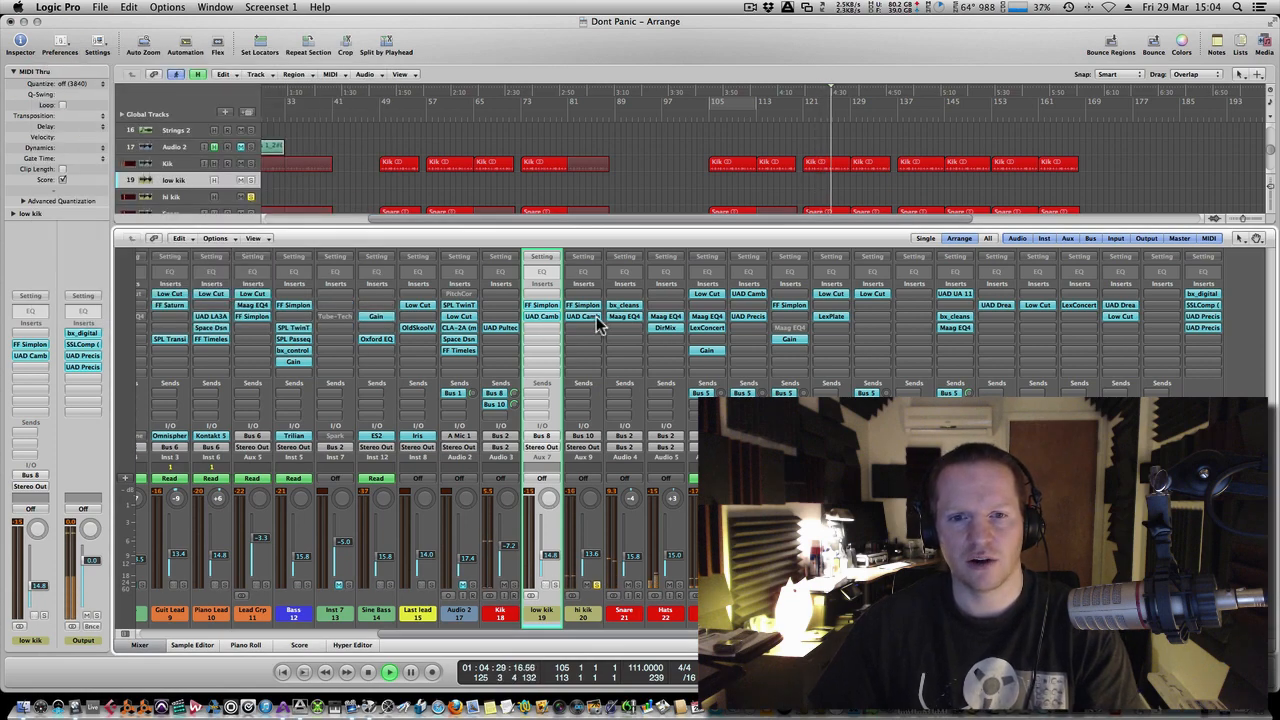